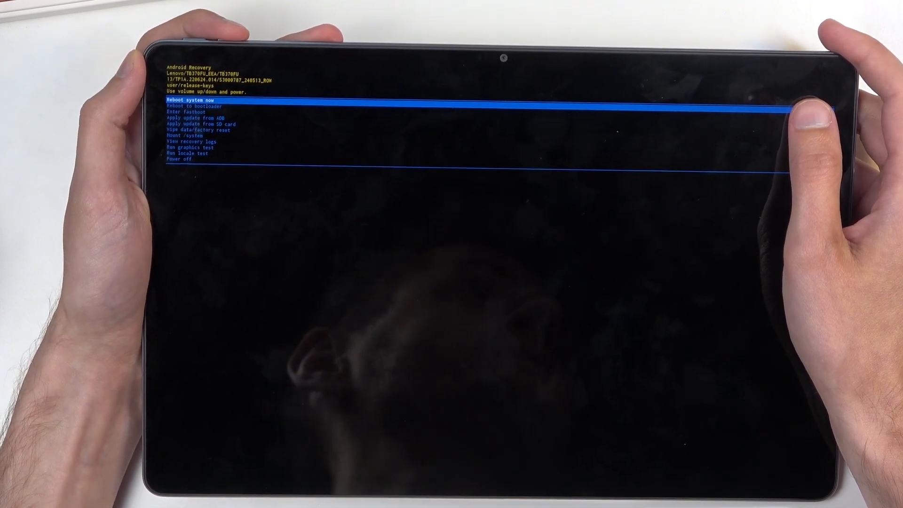
# - Move the recovery highlight down past Reboot to bootloader onto Enter fastboot
pyautogui.press('VolumeDown')
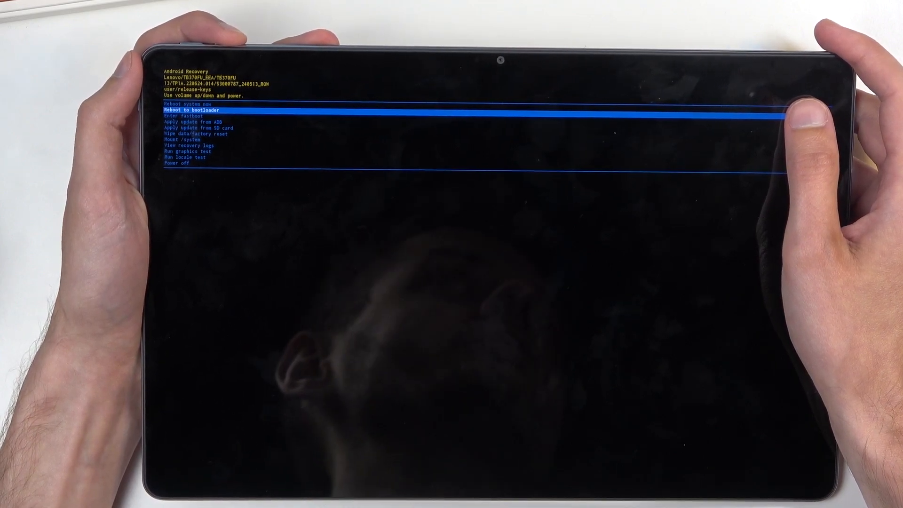
pyautogui.press('VolumeDown')
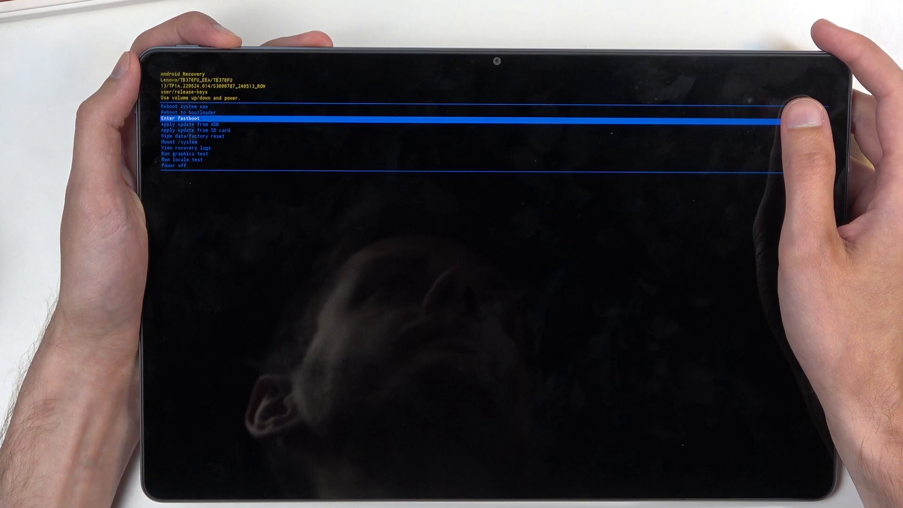